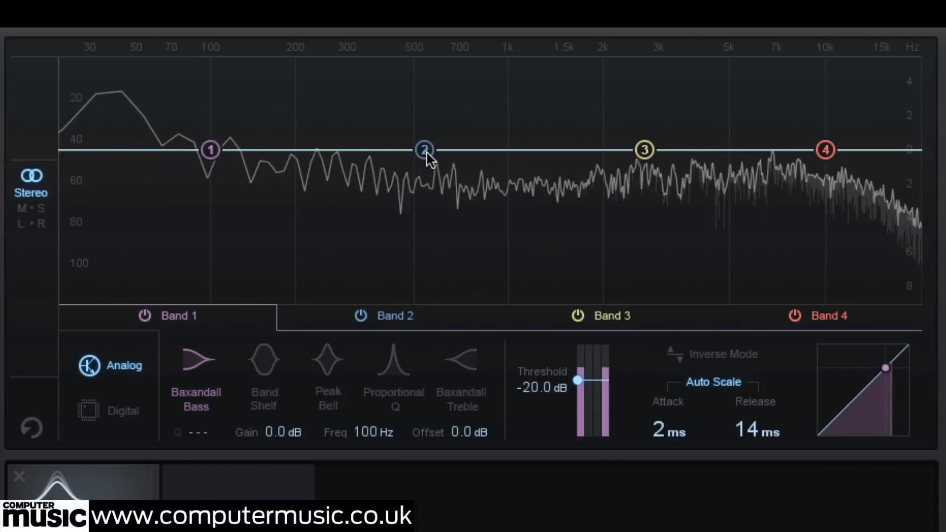
Drag band 2's node left and down to a -2.9 dB cut at 314 Hz
drag(425, 149, 368, 128)
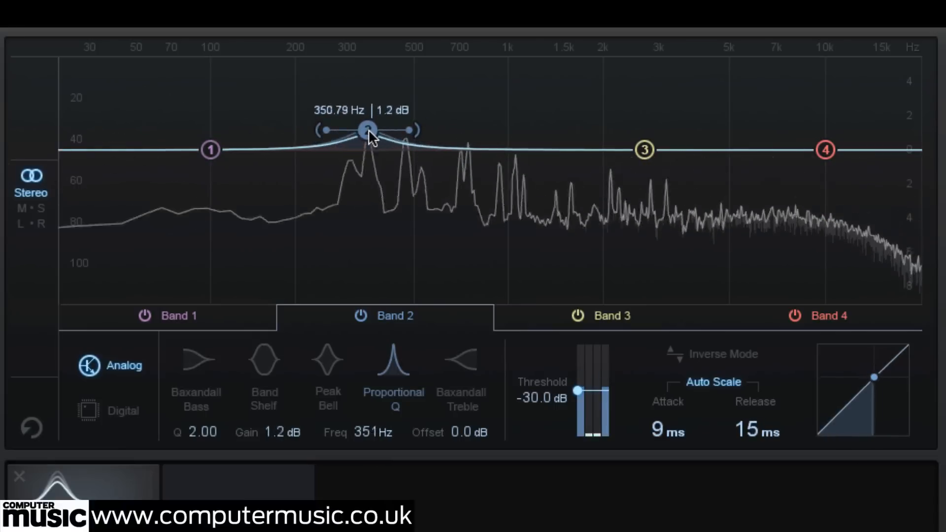
drag(367, 128, 361, 136)
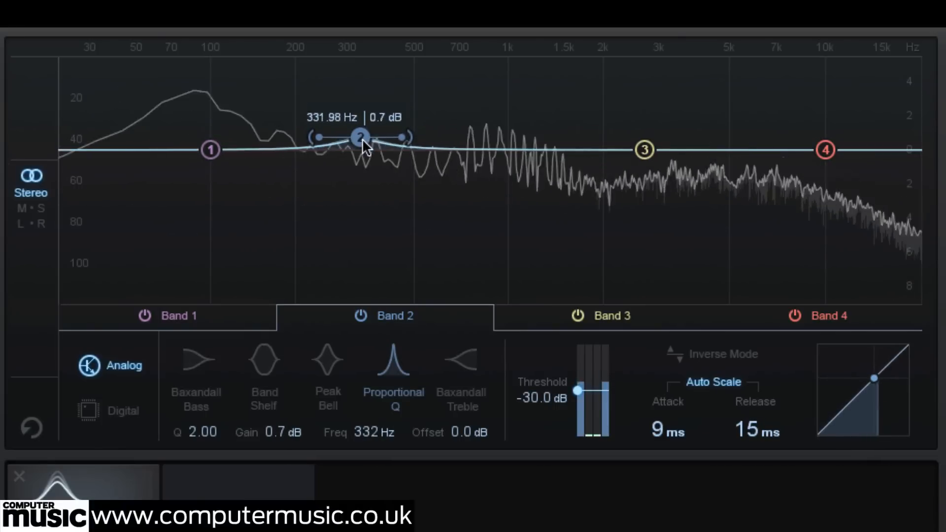
drag(359, 136, 360, 160)
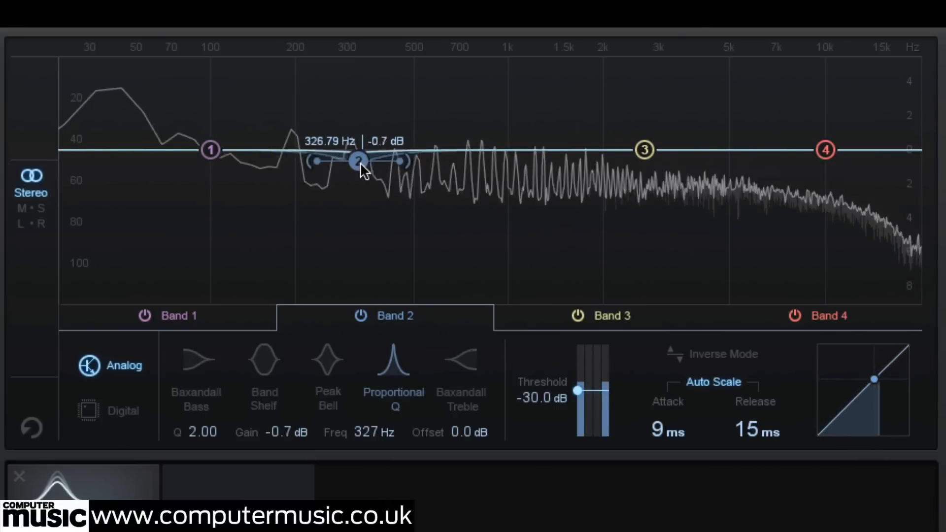
drag(359, 160, 358, 184)
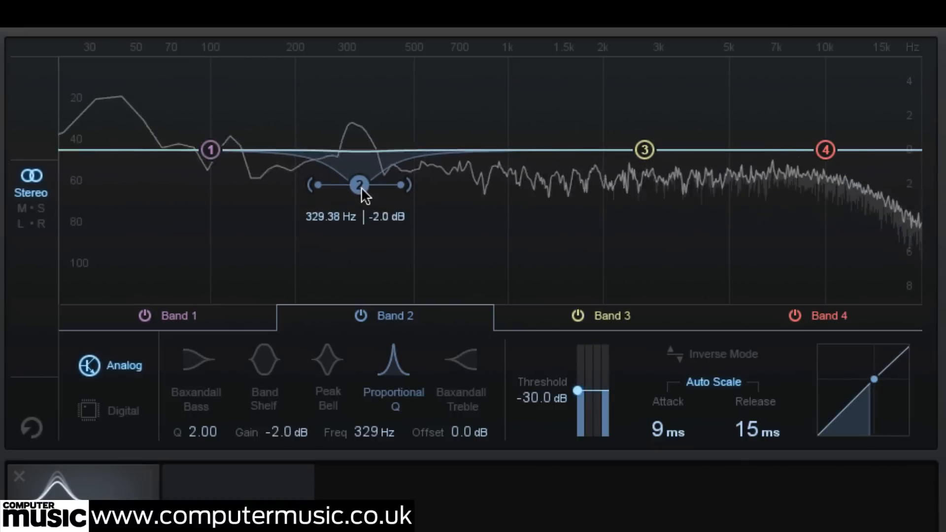
drag(359, 184, 359, 193)
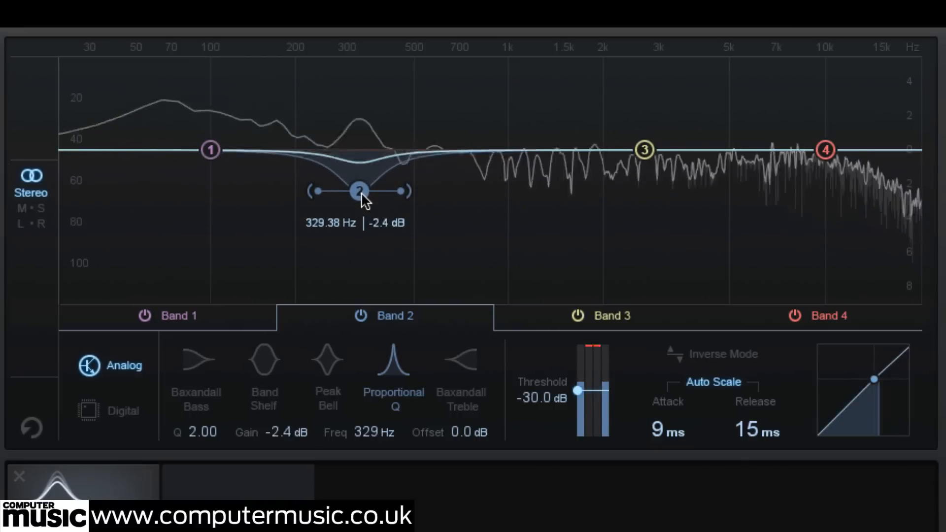
drag(361, 192, 355, 199)
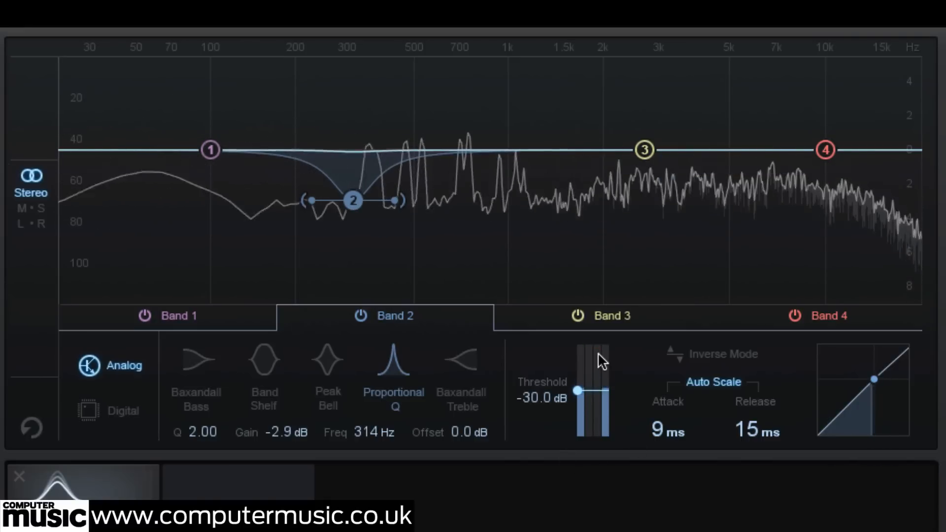
mouse_move(287, 435)
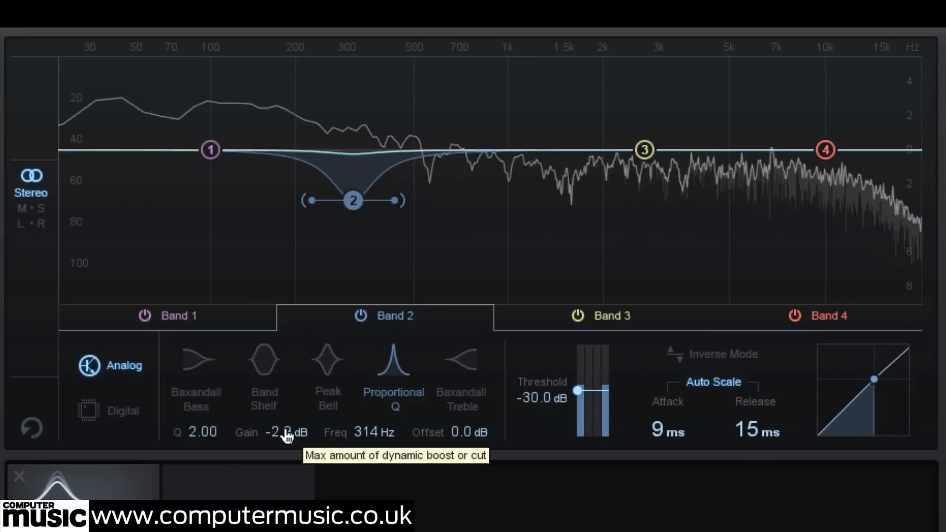
Pull band 2's gain to -5 dB and raise its threshold toward -25 dB
drag(578, 391, 577, 389)
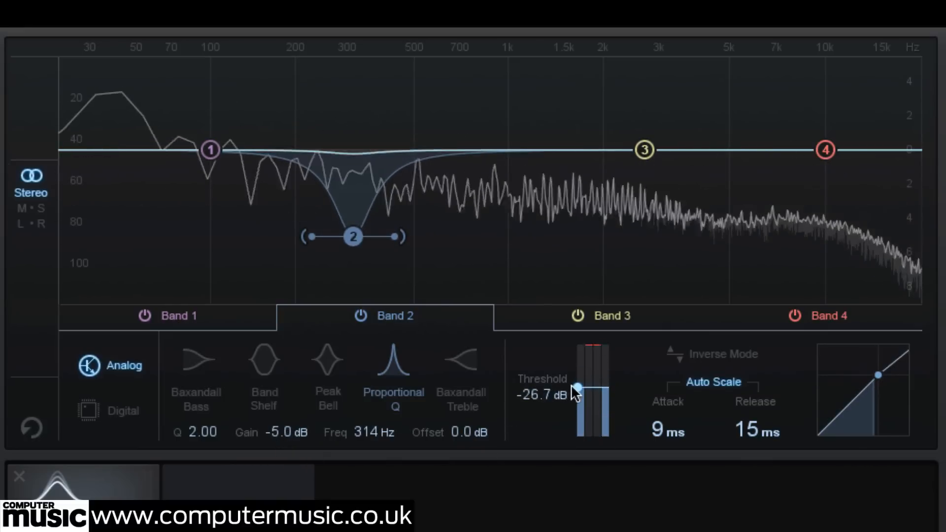
drag(577, 389, 576, 383)
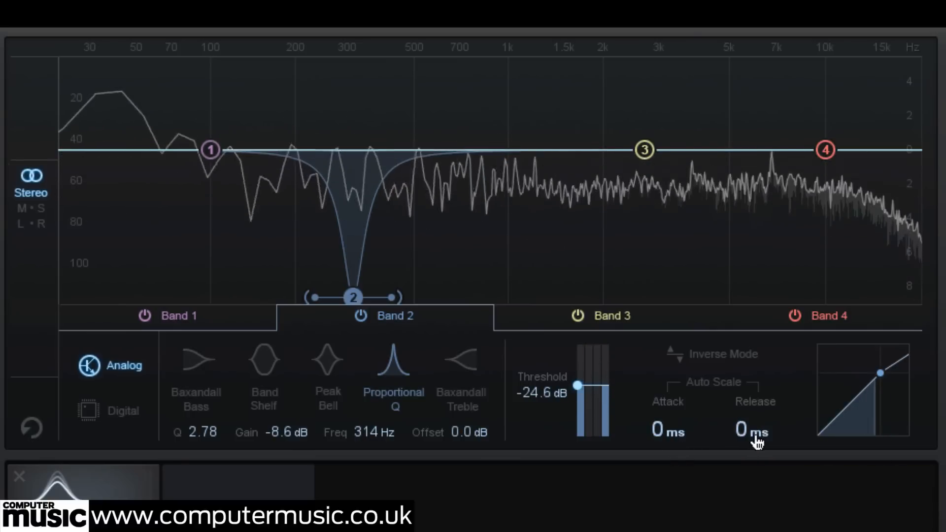
mouse_move(757, 435)
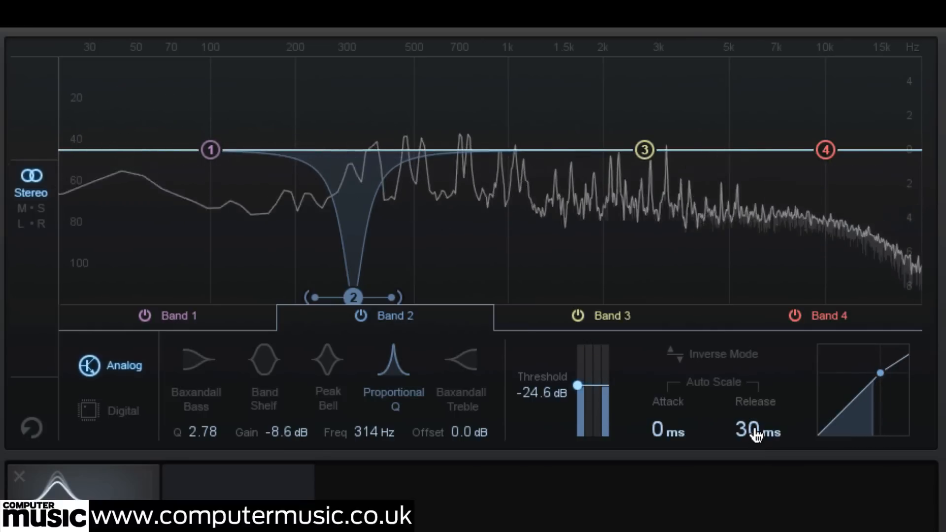
Re-enable Auto Scale so band 2's attack and release return to 9 ms and 15 ms
click(714, 381)
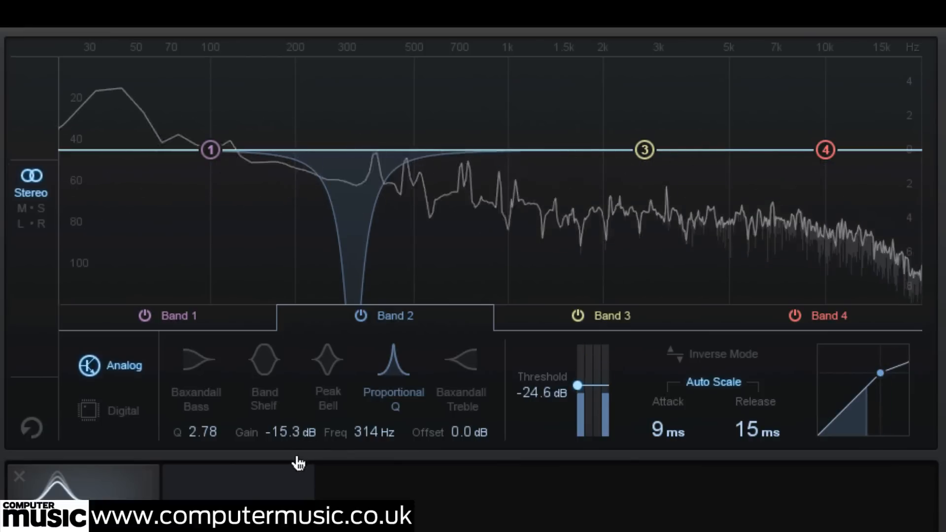
mouse_move(446, 272)
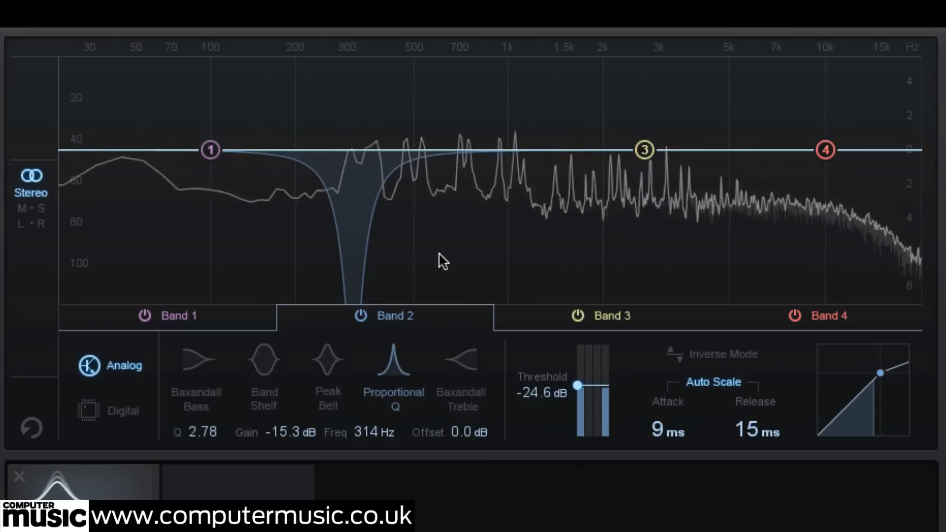
Pull band 1's Baxandall bass curve down to about -8.3 dB near 174 Hz
drag(211, 149, 213, 162)
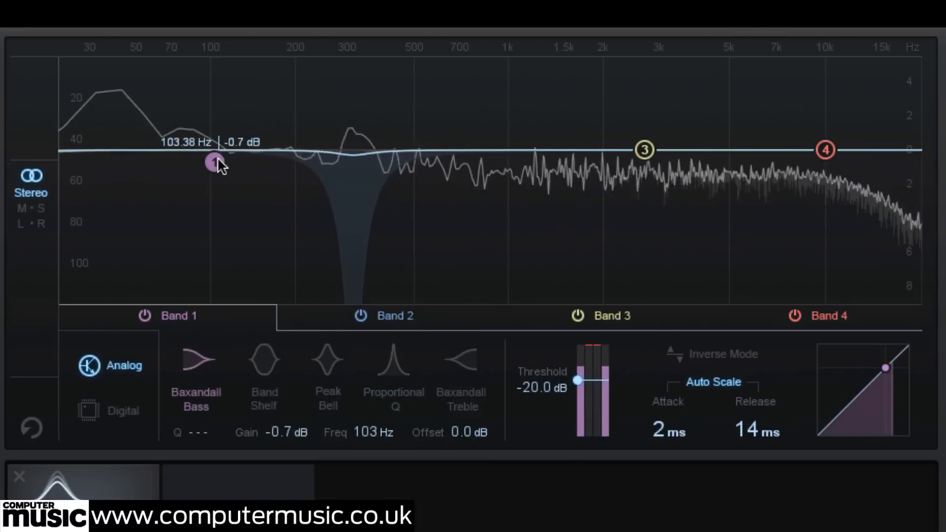
drag(211, 161, 211, 198)
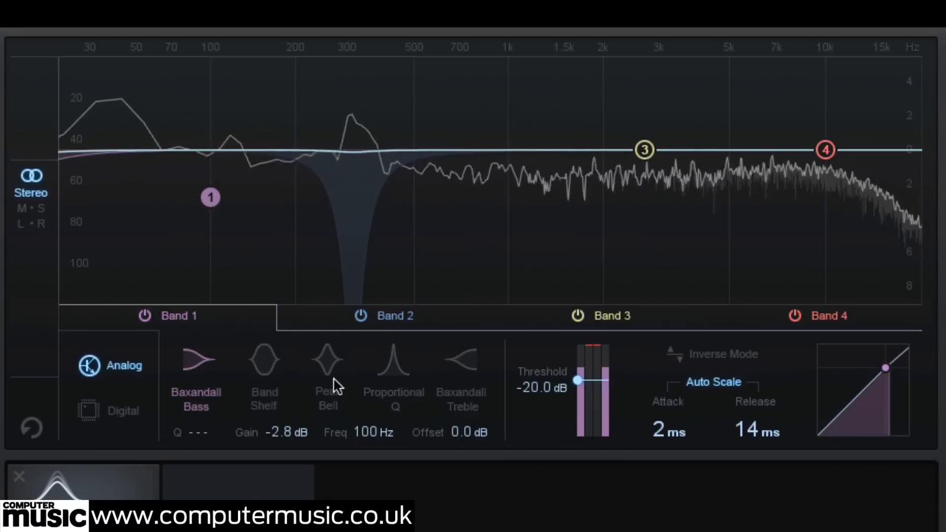
drag(211, 197, 234, 270)
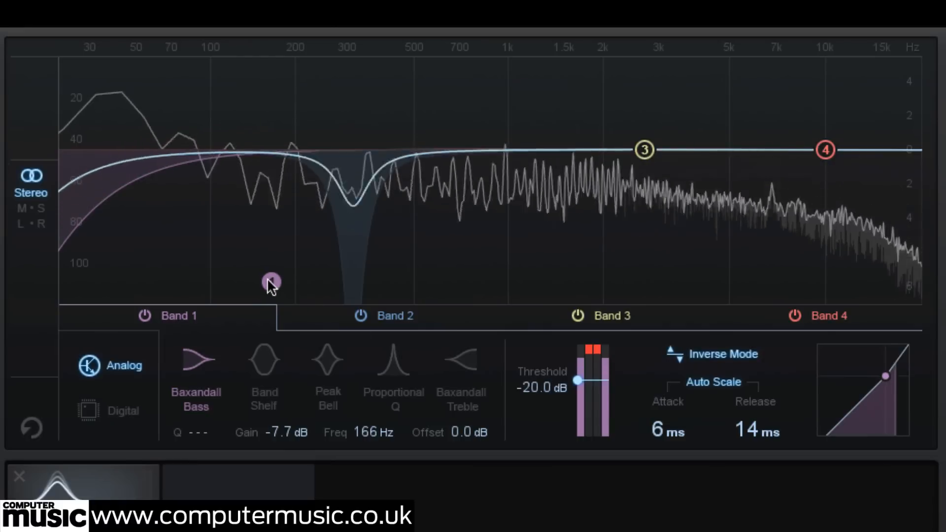
drag(270, 284, 278, 291)
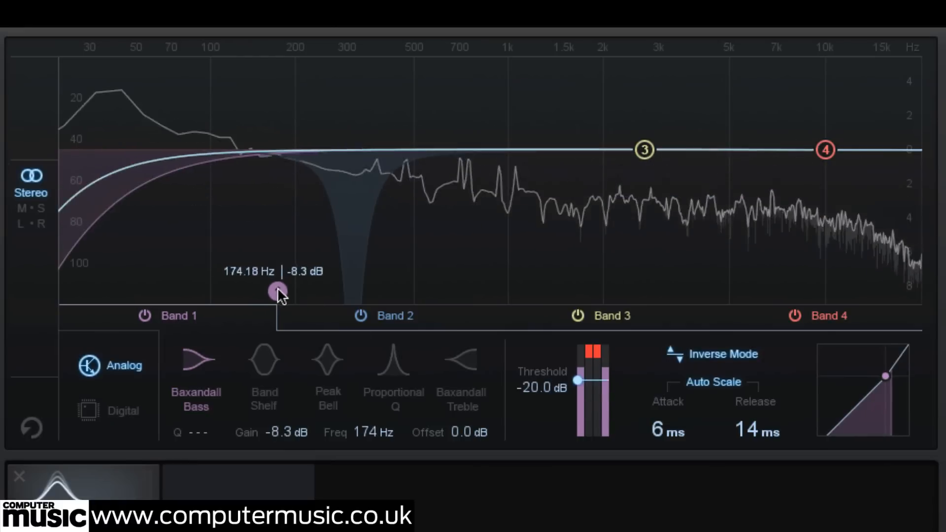
Fine-tune band 1's cut and settle it at 236 Hz, -9.0 dB
drag(276, 289, 279, 296)
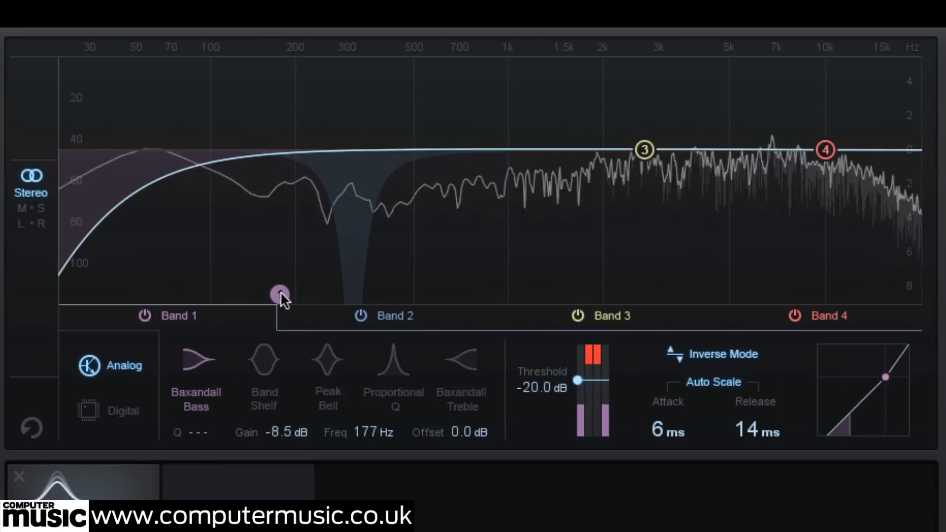
drag(279, 295, 279, 295)
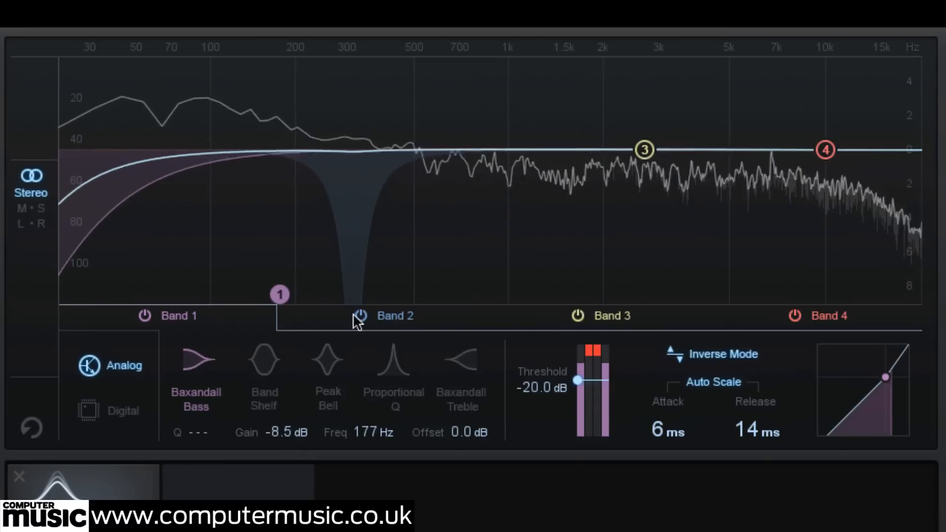
drag(279, 295, 281, 297)
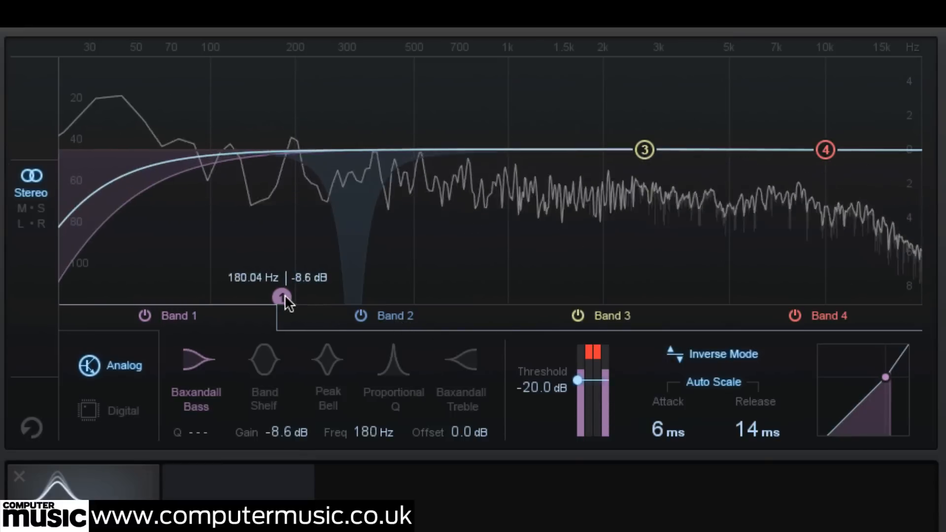
drag(278, 296, 314, 302)
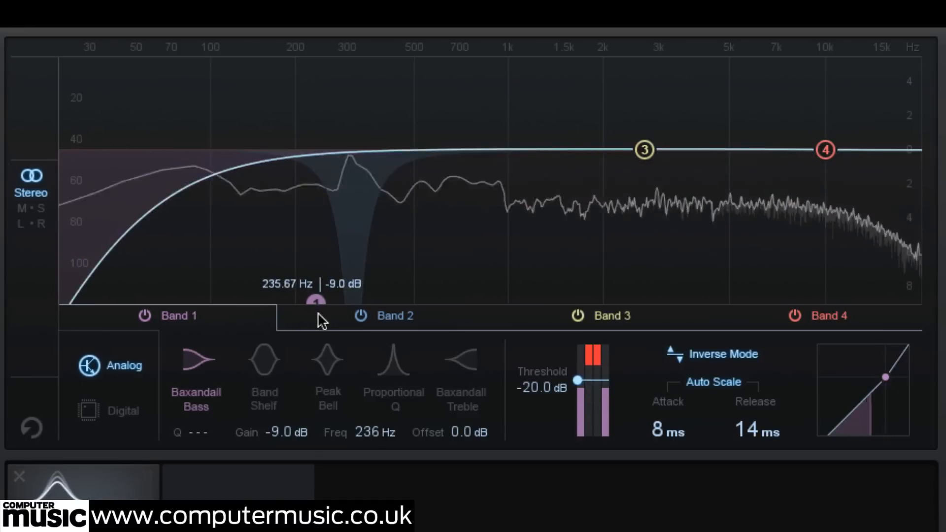